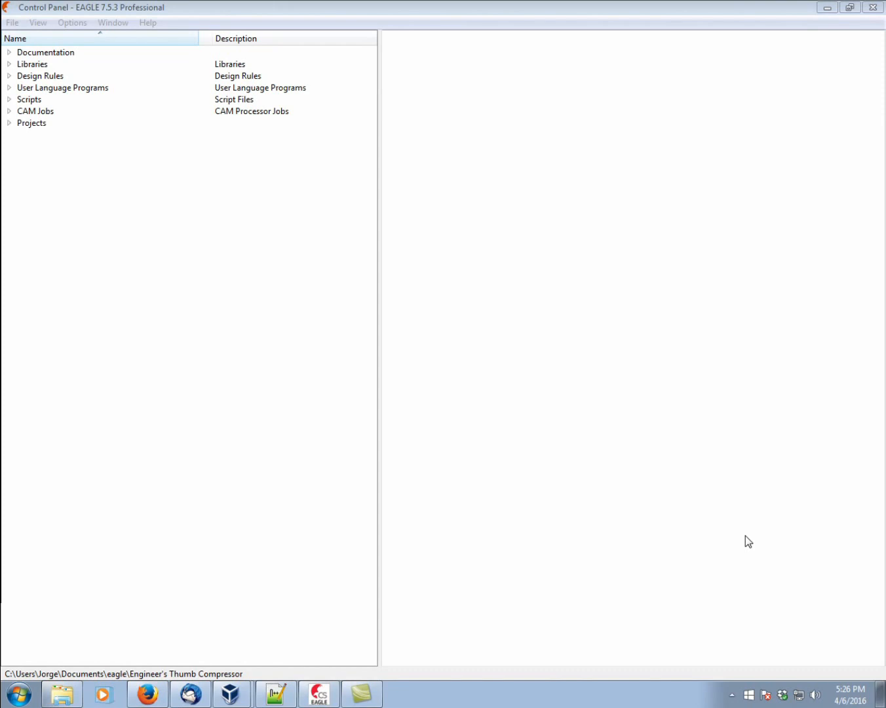
mouse_move(219, 125)
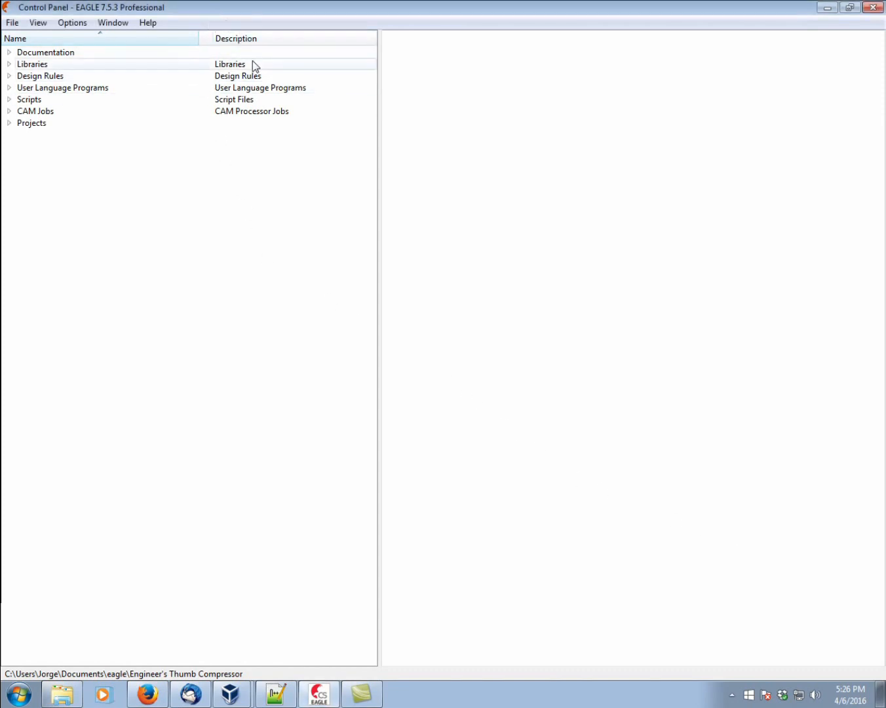
mouse_move(98, 87)
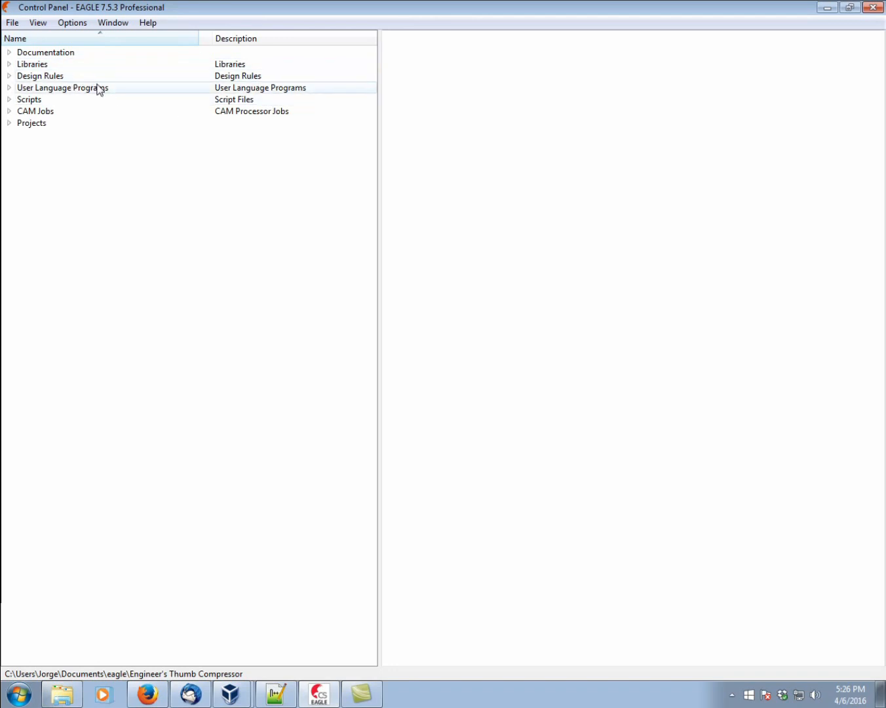
mouse_move(113, 96)
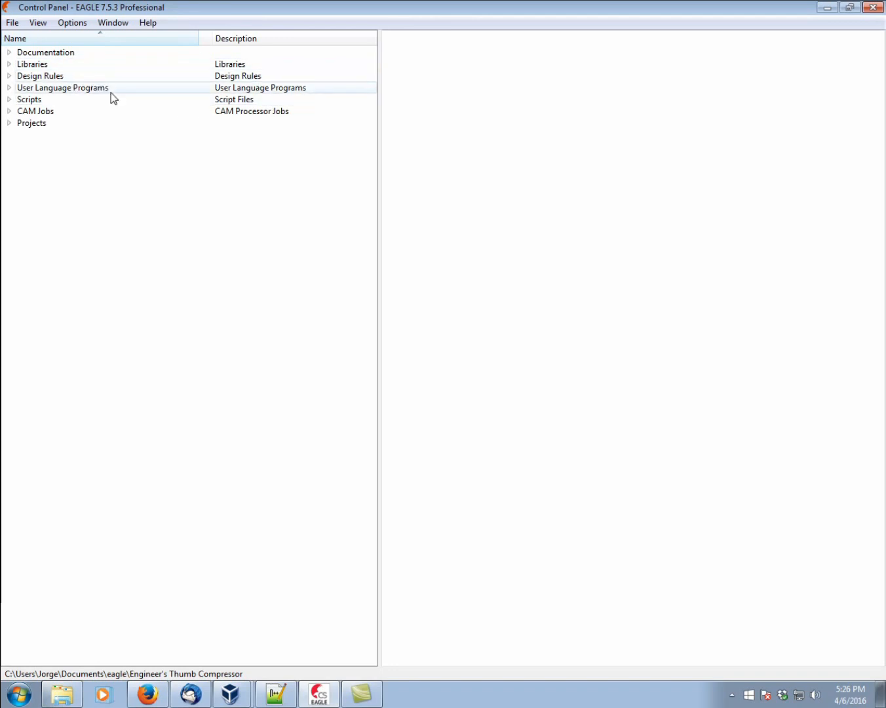
- Browse the Documentation category's entries, then fold Documentation back up
click(31, 63)
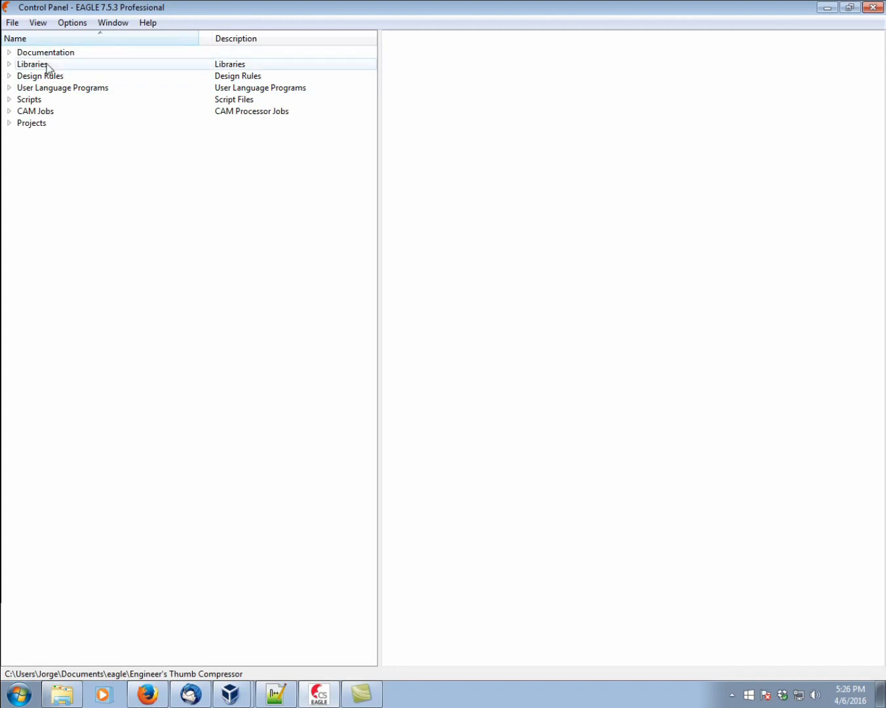
click(10, 53)
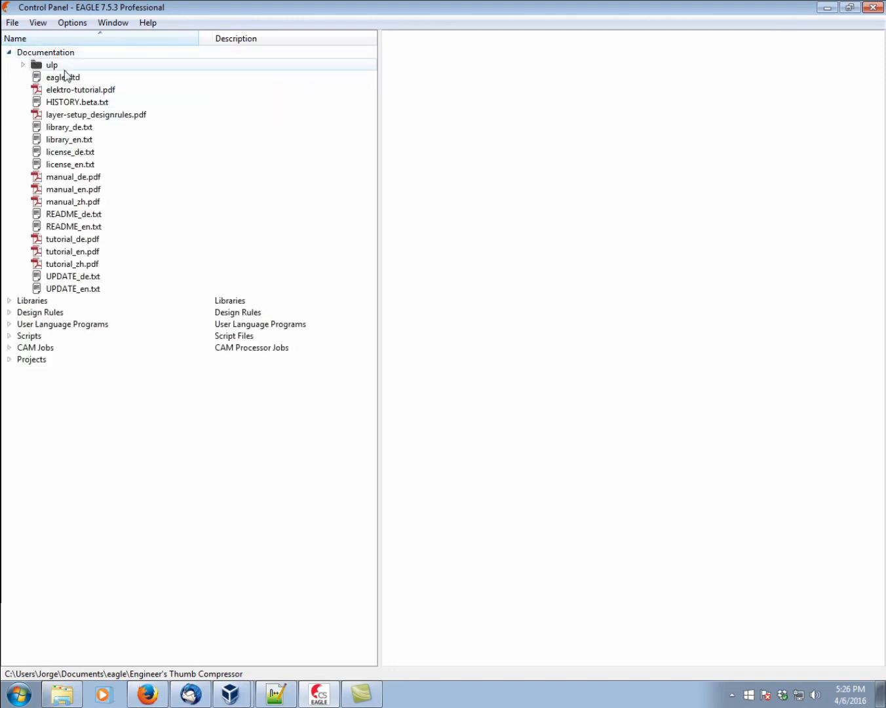
click(73, 176)
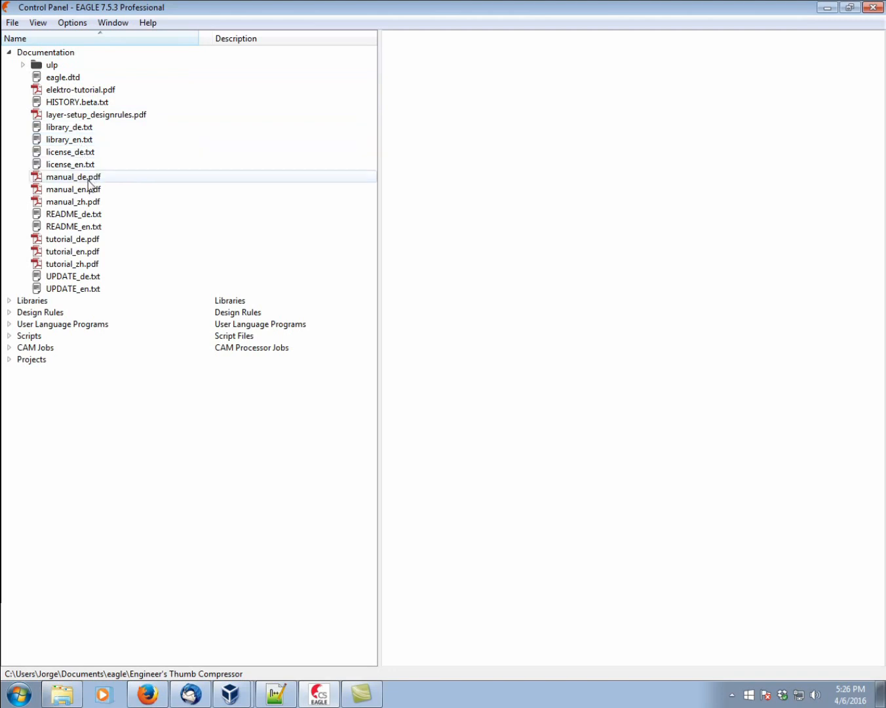
click(85, 90)
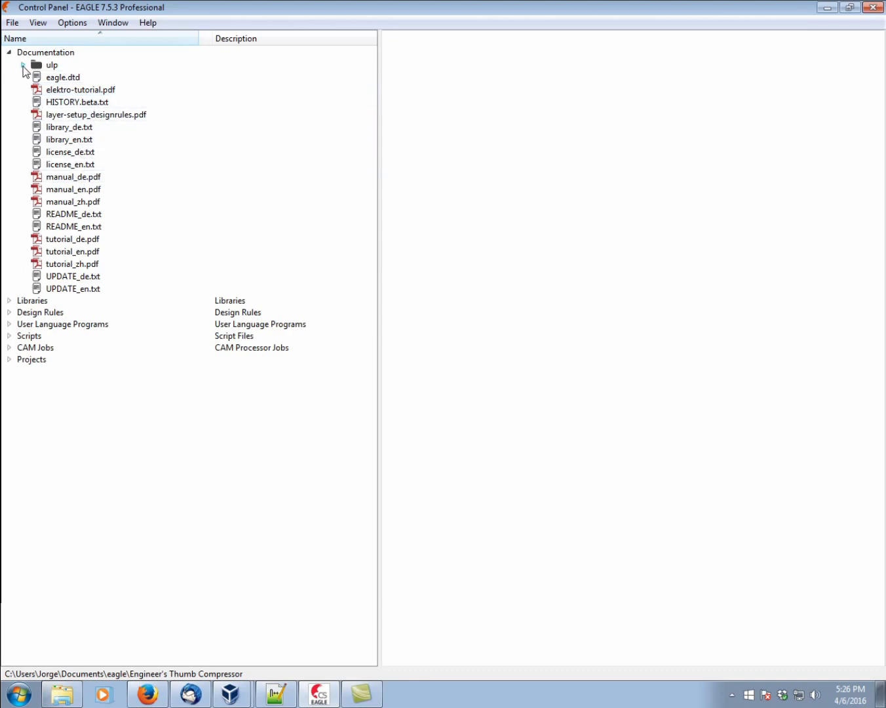
click(9, 52)
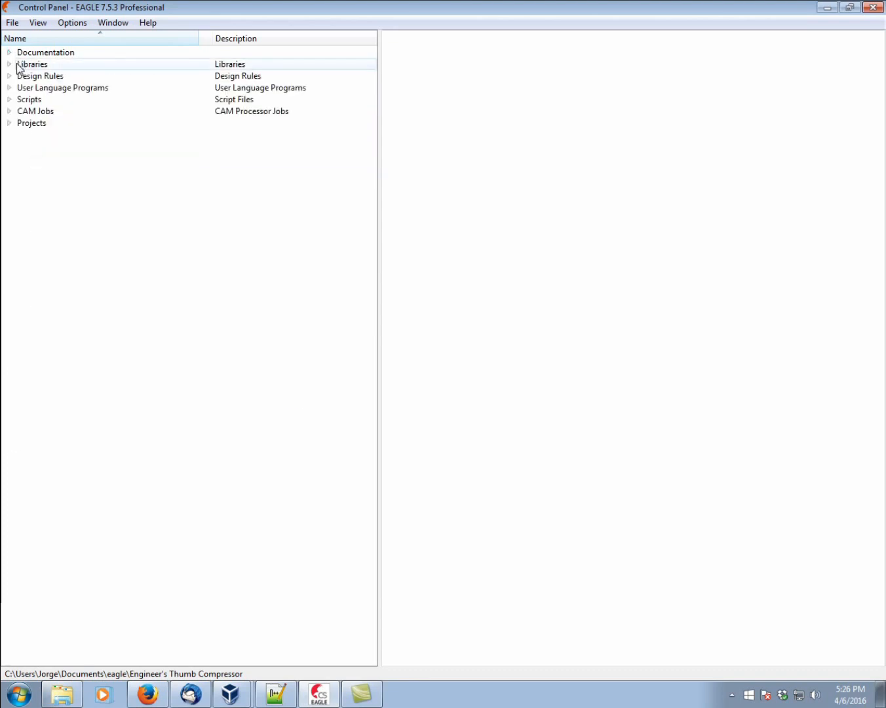
- View the element14 folder description and peek into seeed, then collapse Libraries
click(9, 63)
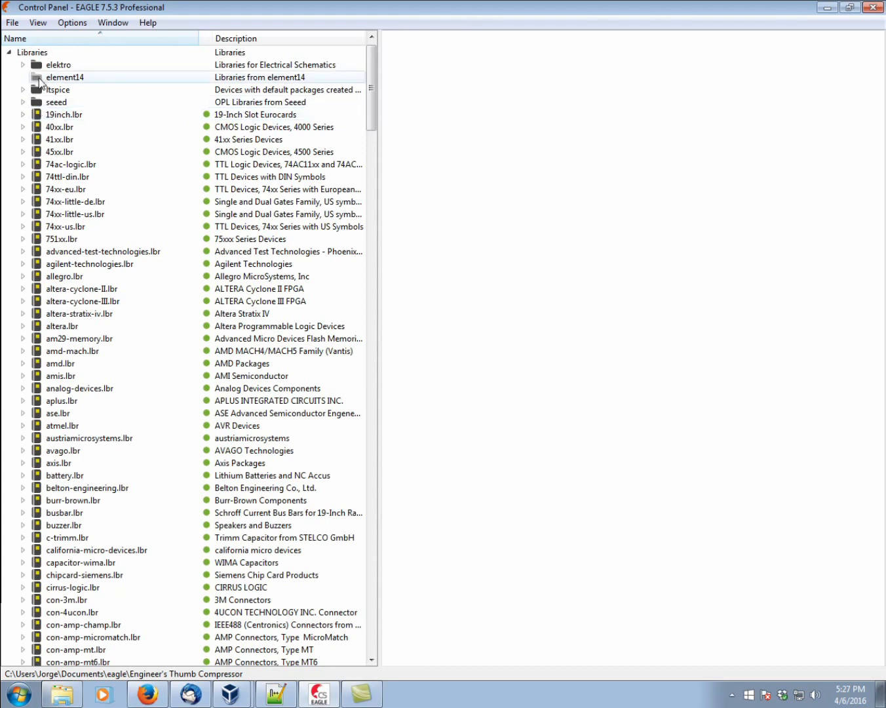
click(64, 77)
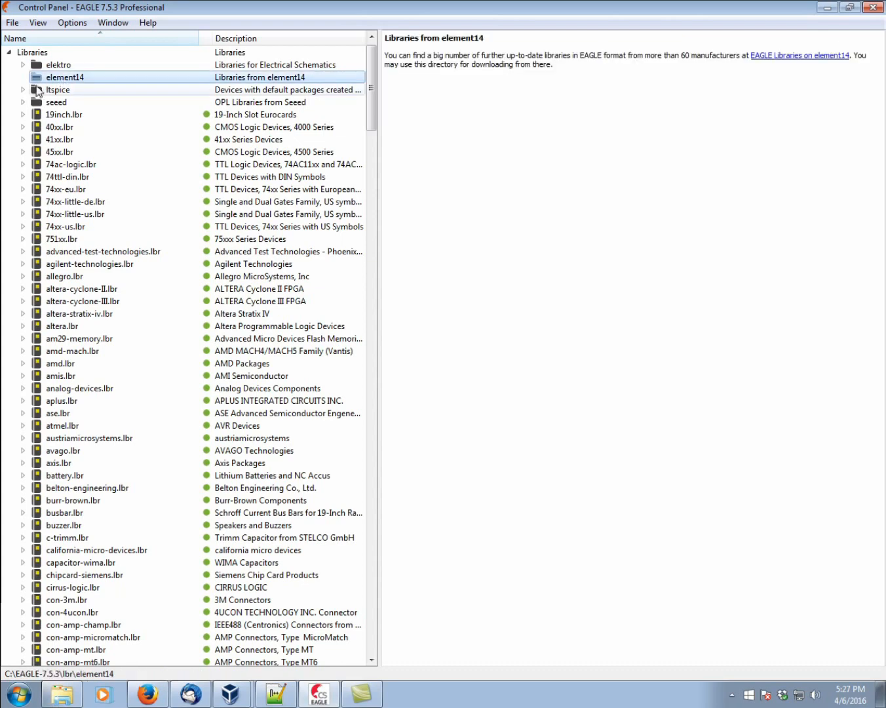
click(23, 101)
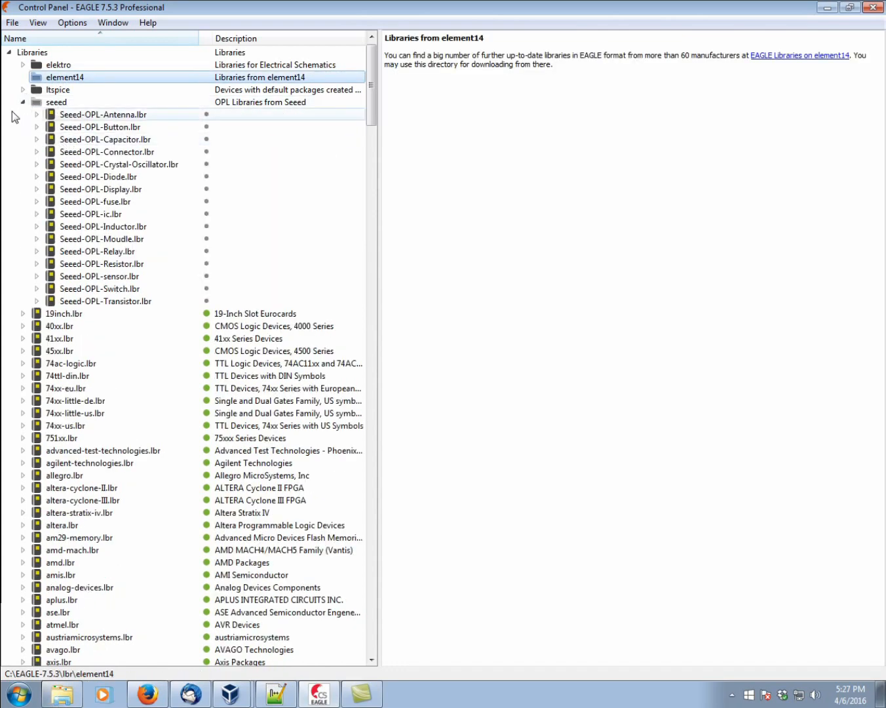
click(37, 101)
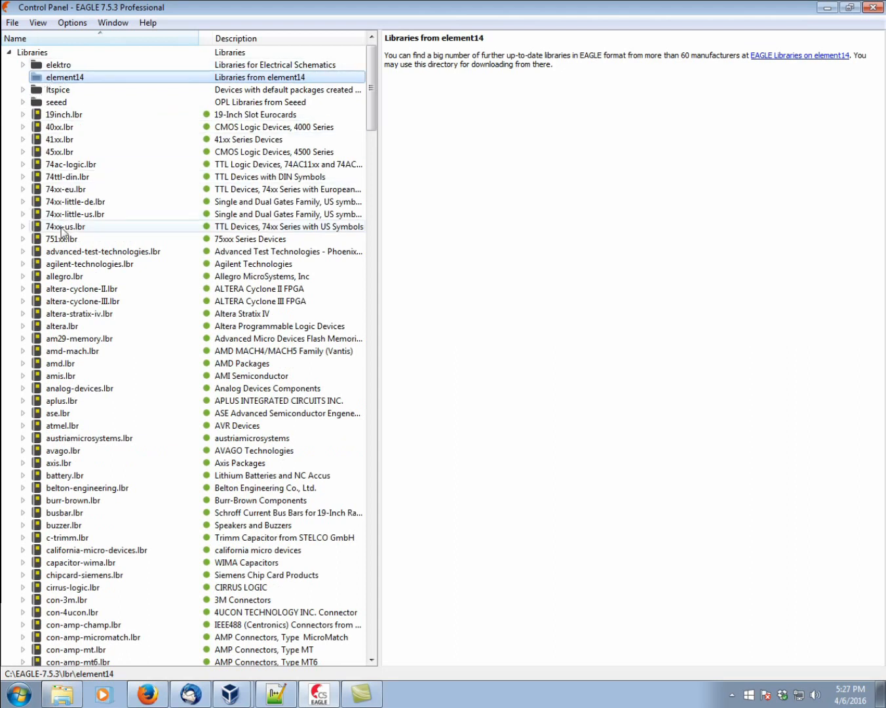
mouse_move(81, 369)
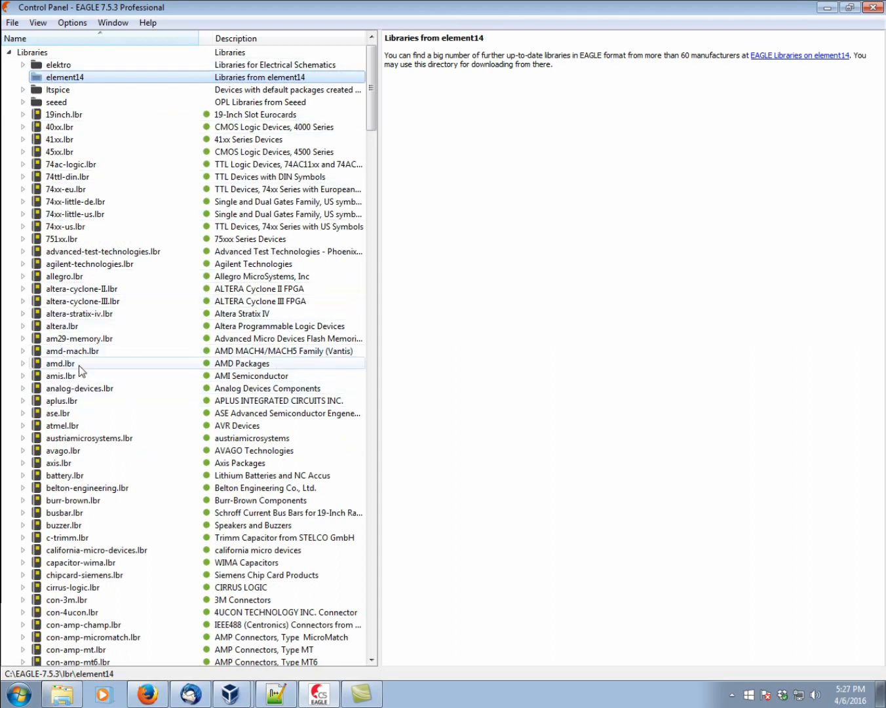
mouse_move(66, 263)
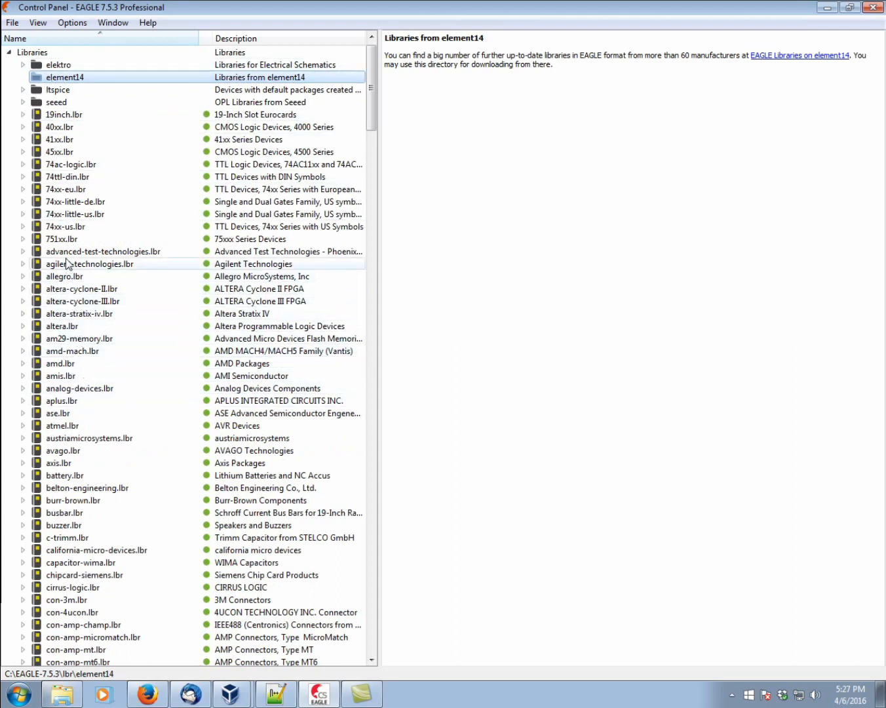
mouse_move(11, 65)
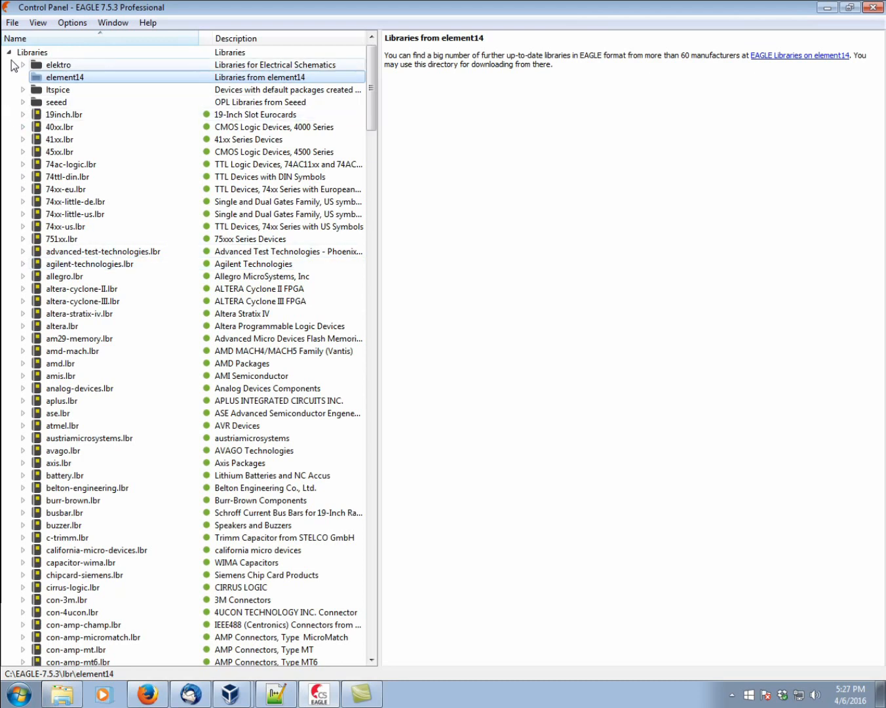
click(10, 52)
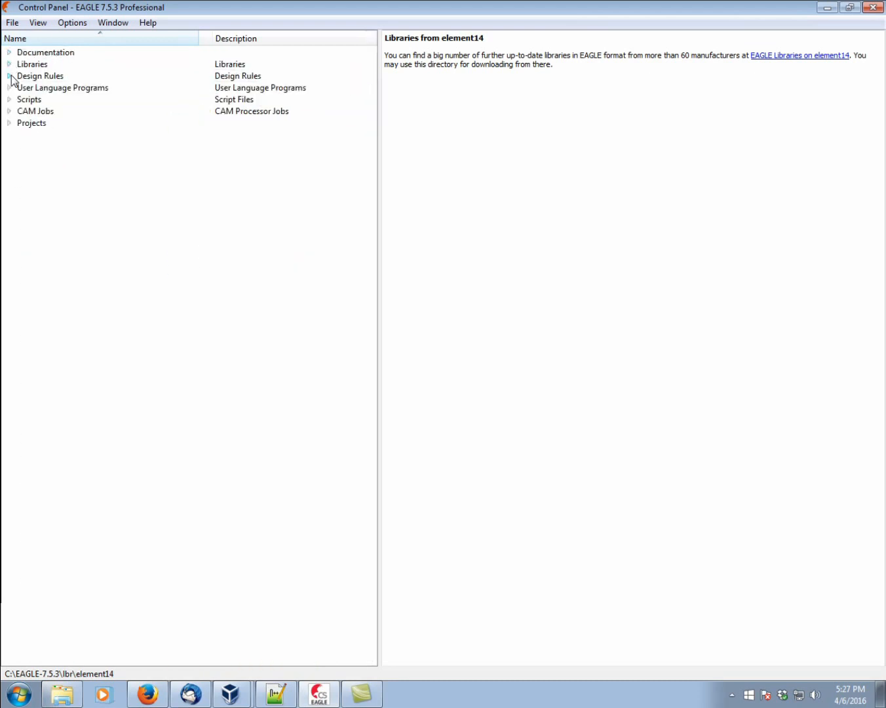
- Show the default.dru design rules description, then fold the Design Rules tree
click(10, 75)
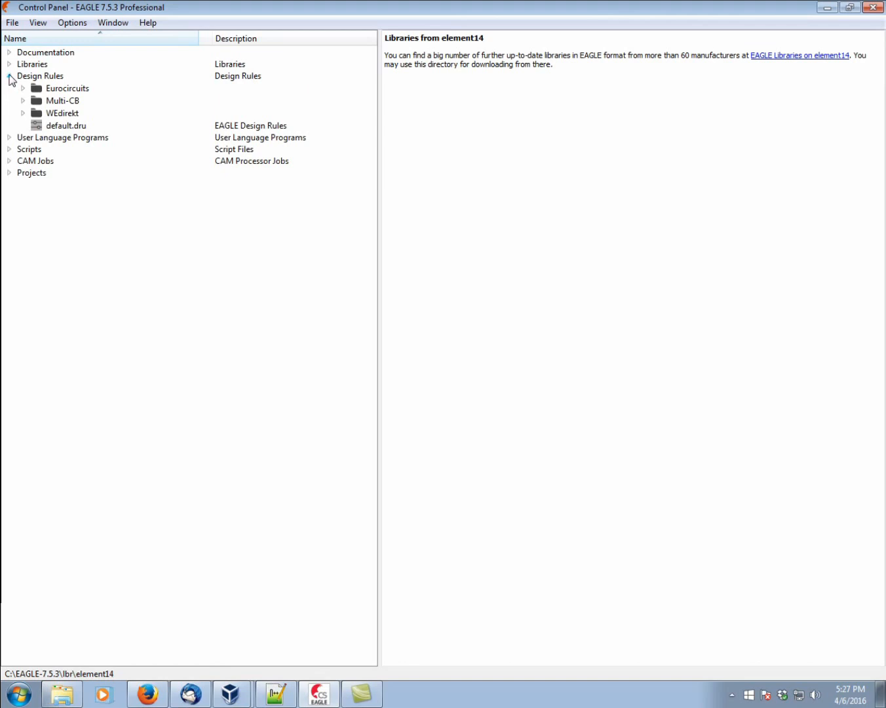
click(66, 125)
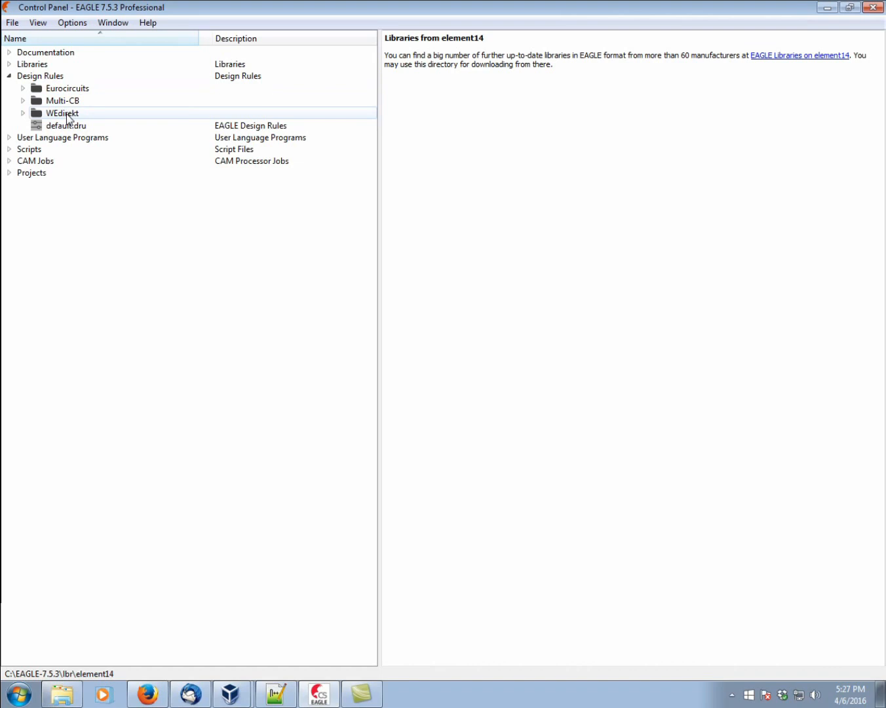
click(66, 125)
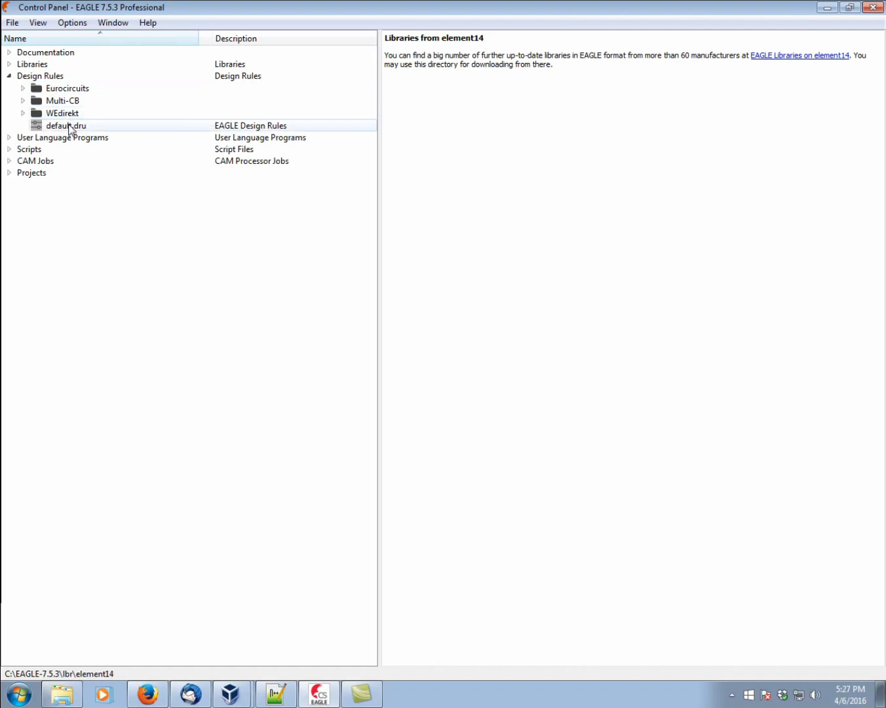
mouse_move(77, 130)
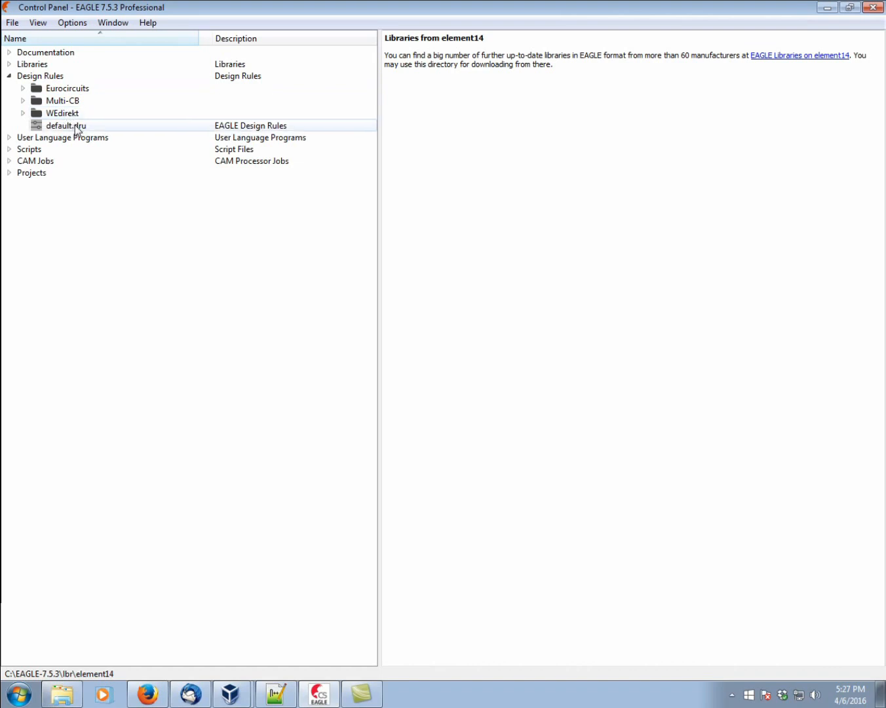
click(65, 125)
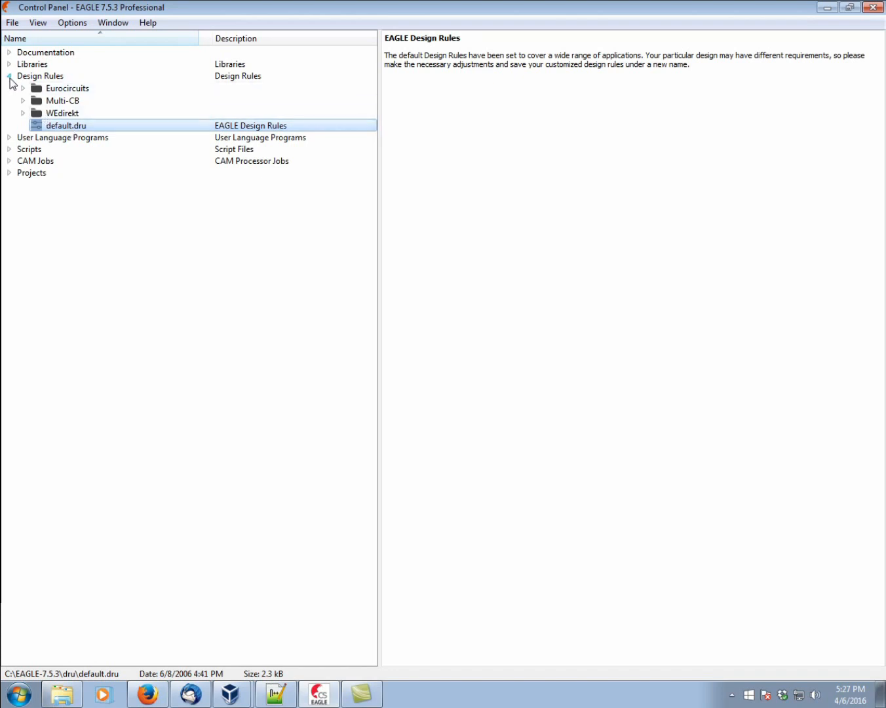
click(9, 76)
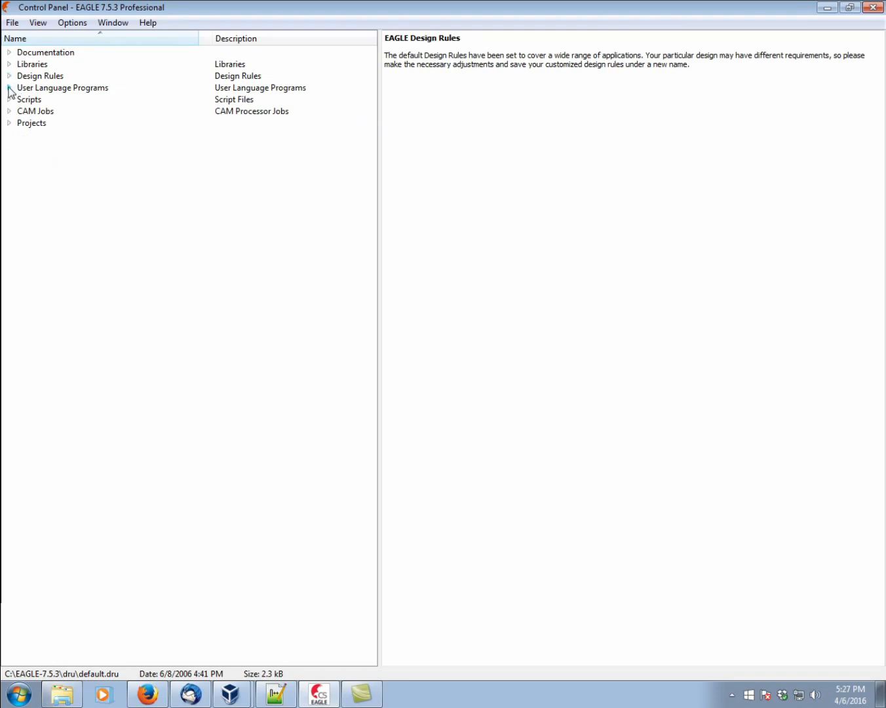
- Expand User Language Programs to list the ULP scripts, then fold the tree back up
click(9, 87)
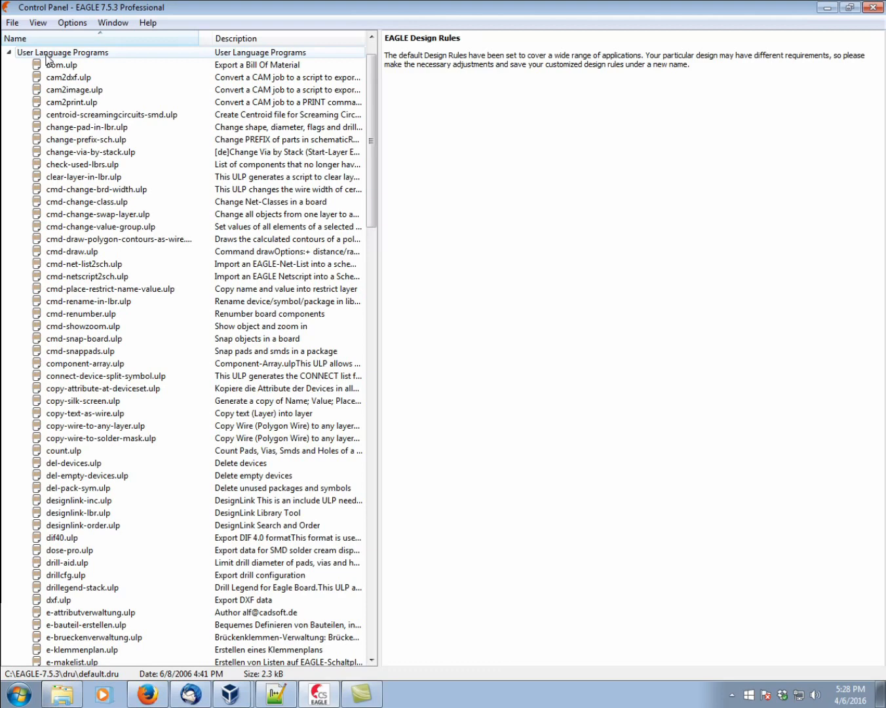
mouse_move(20, 57)
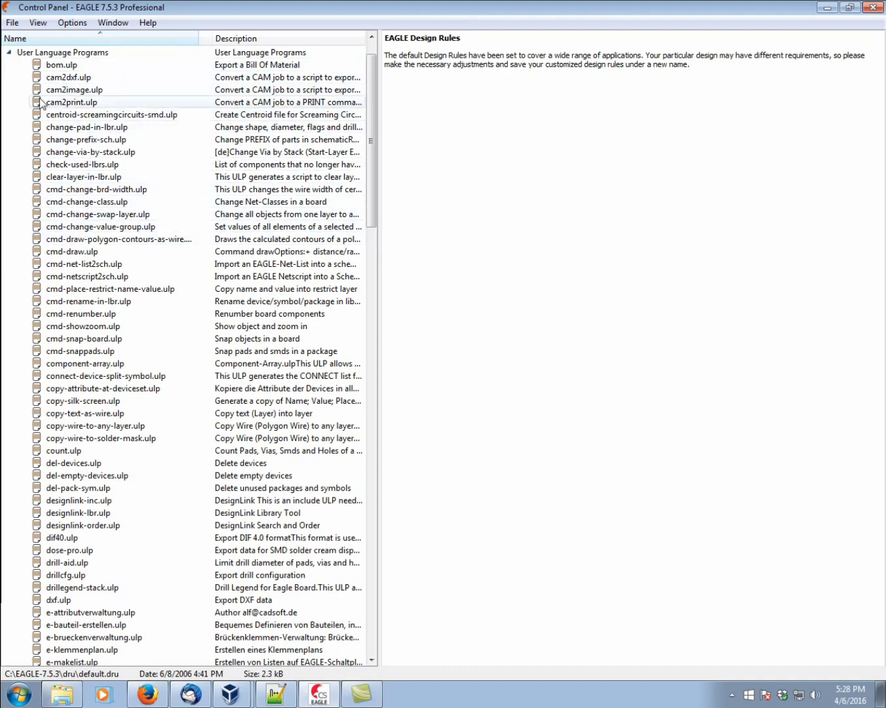
click(9, 52)
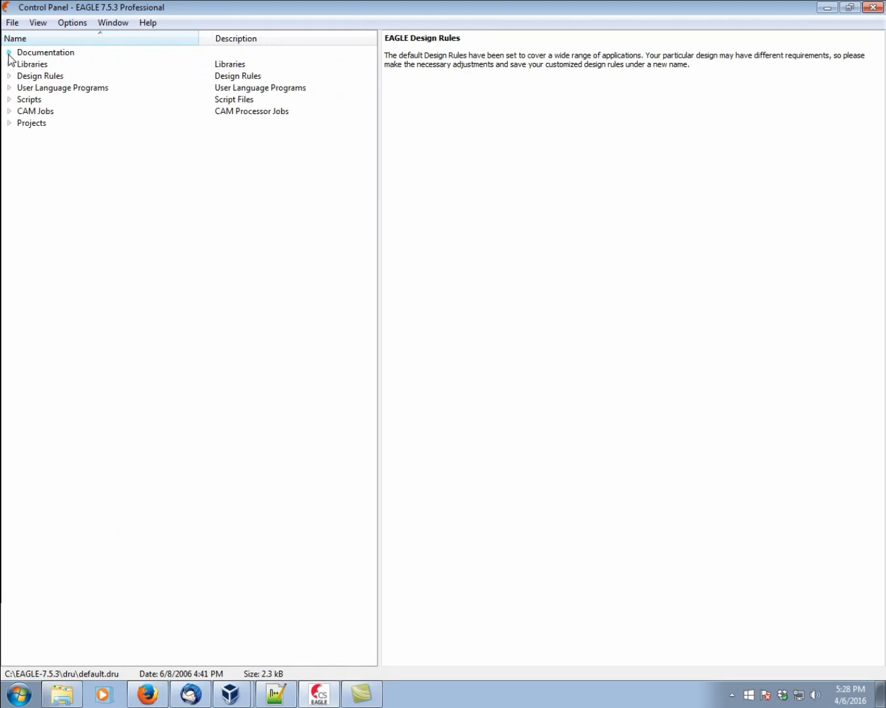
- Expand Scripts, view the eagle.scr description, then collapse Scripts
click(10, 99)
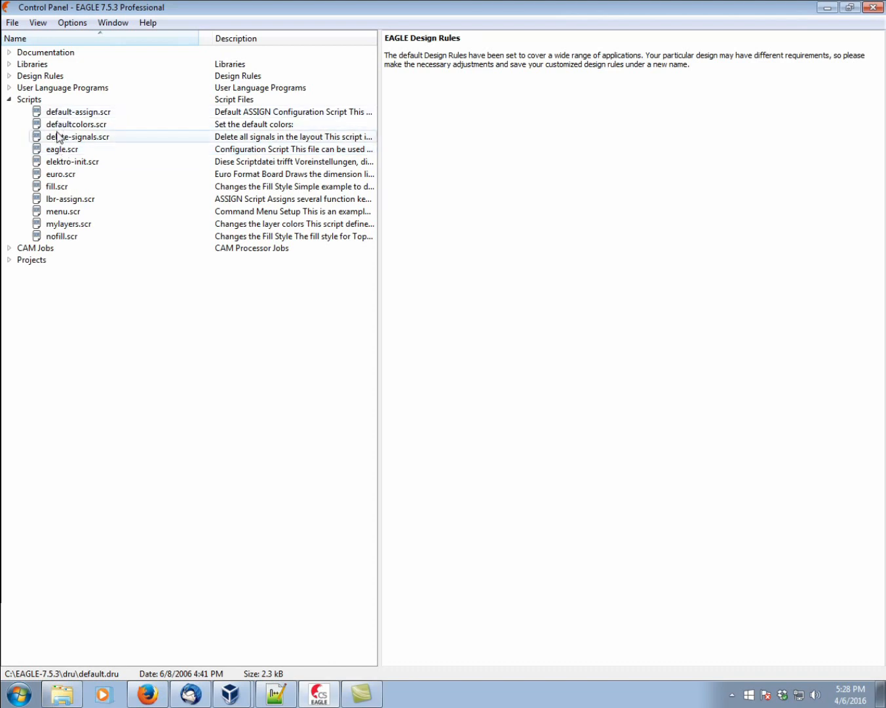
click(63, 149)
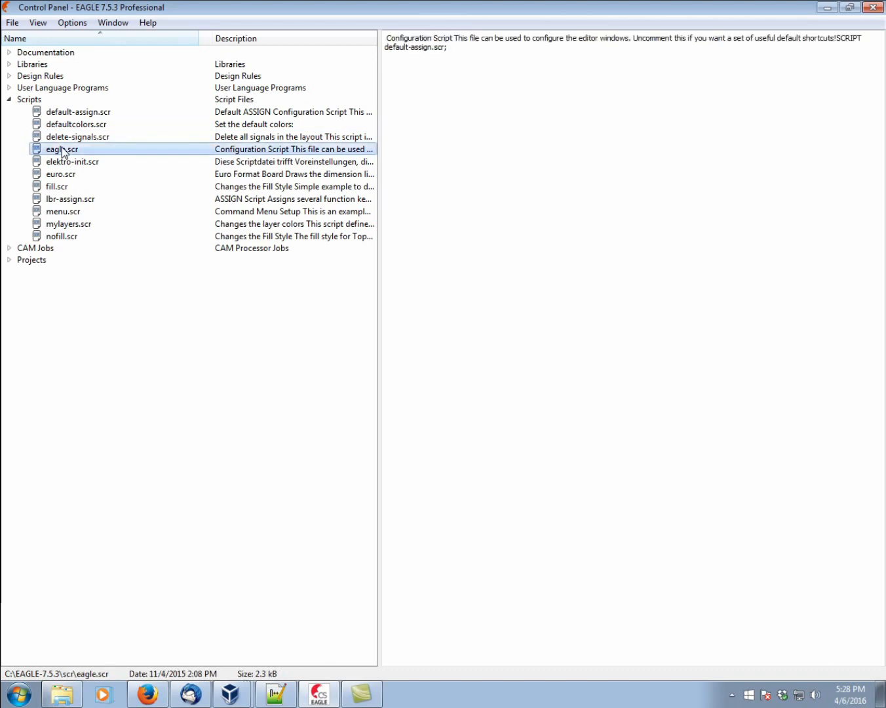
mouse_move(77, 158)
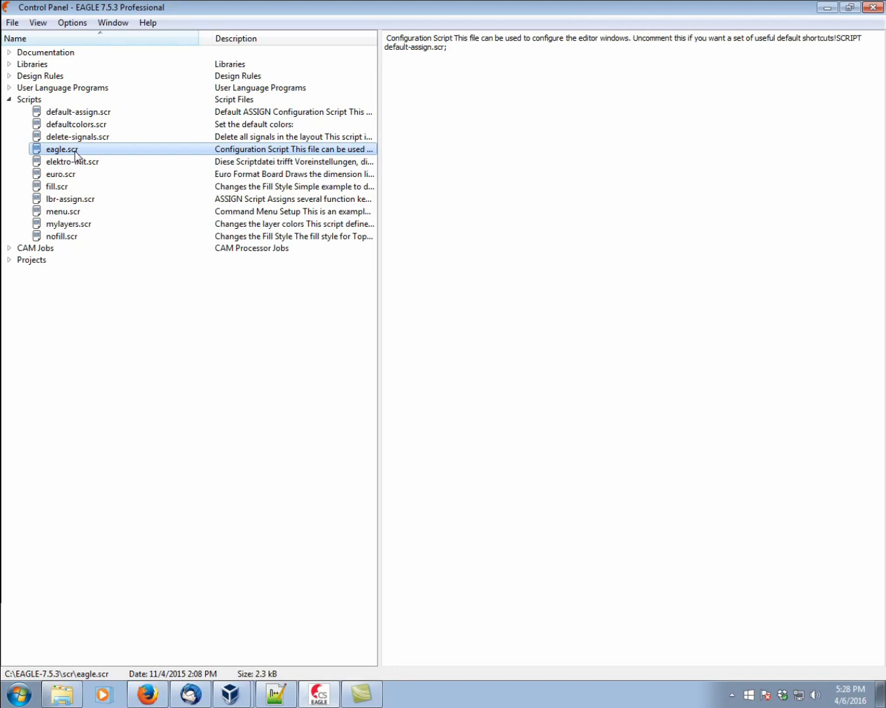
mouse_move(59, 148)
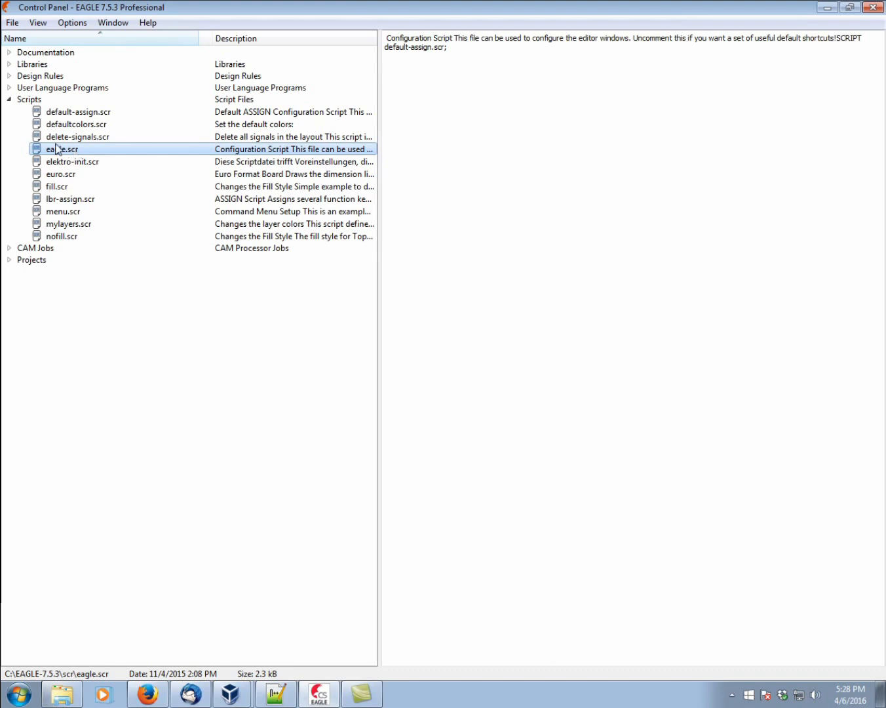
click(9, 99)
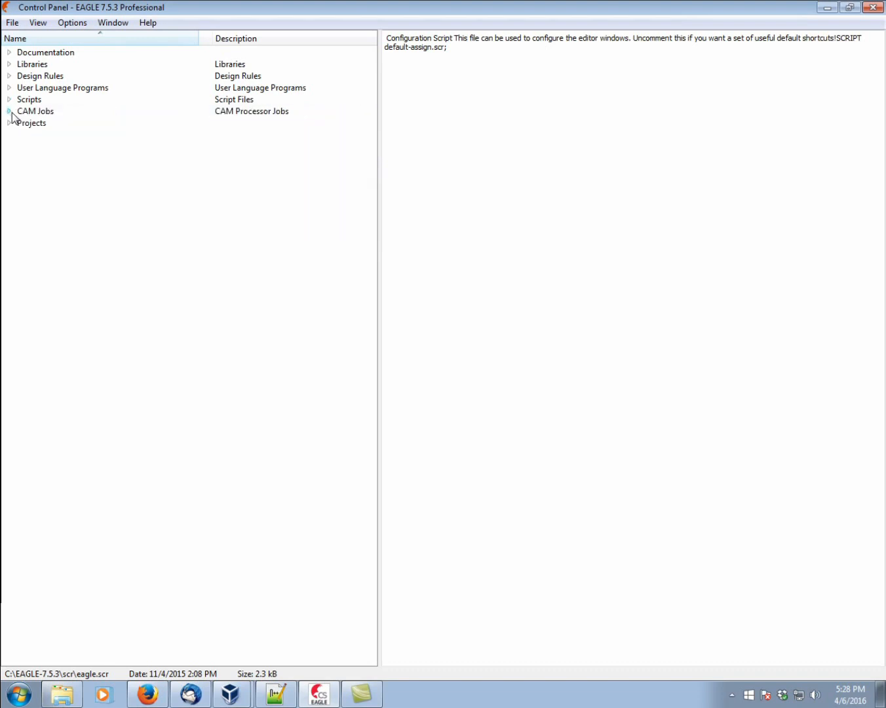
- Read the excellon.cam and gerb274x.cam descriptions, then collapse CAM Jobs
click(10, 111)
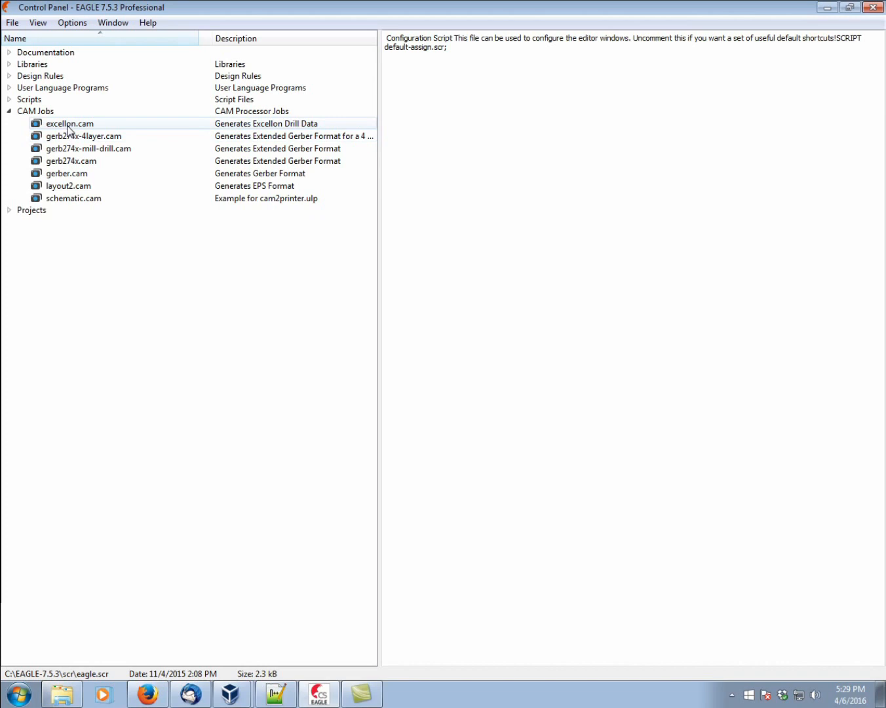
click(70, 123)
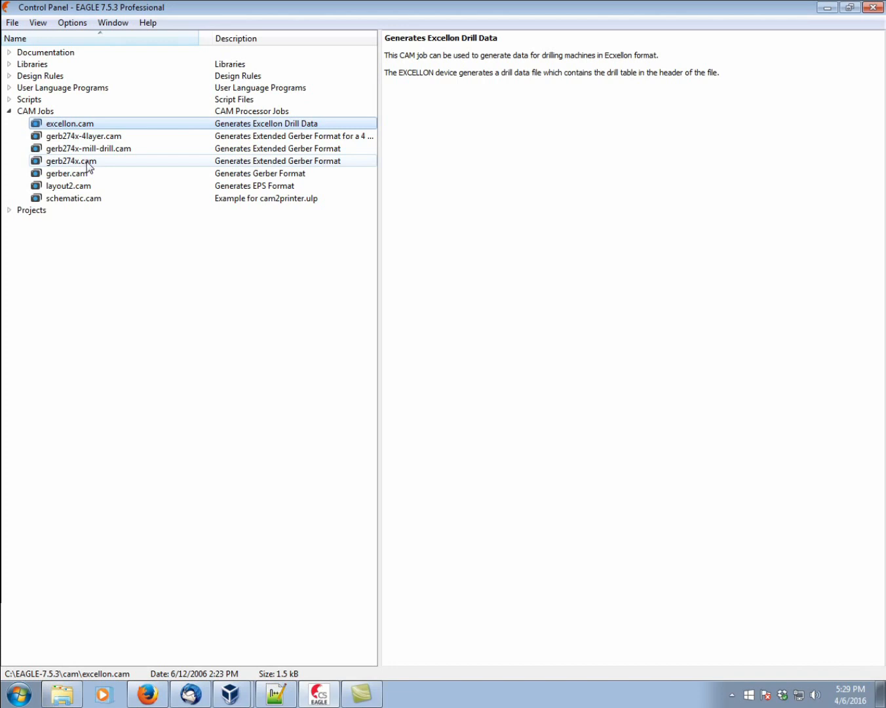
mouse_move(90, 162)
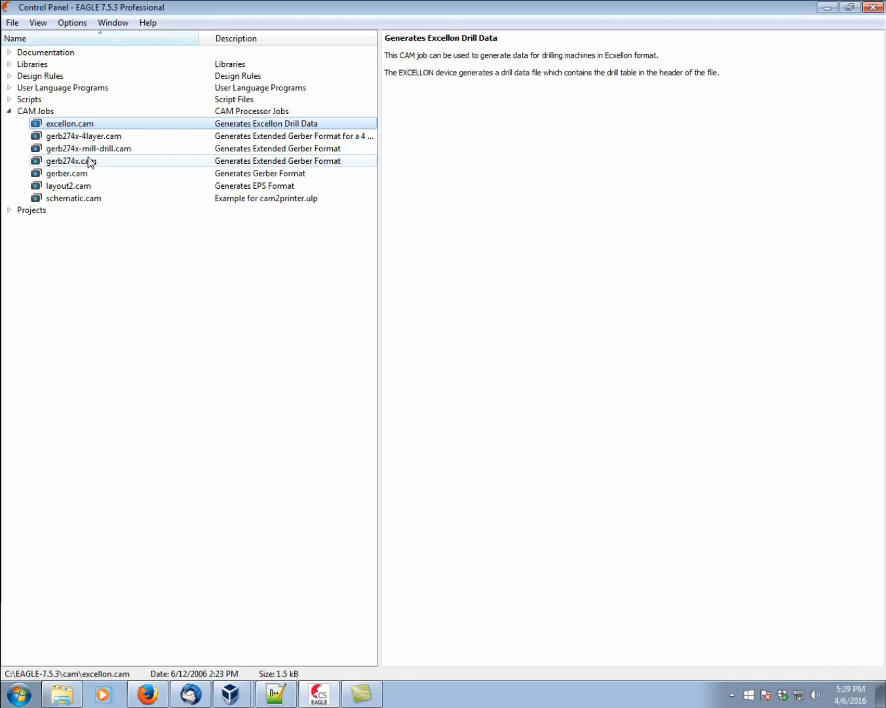
click(70, 161)
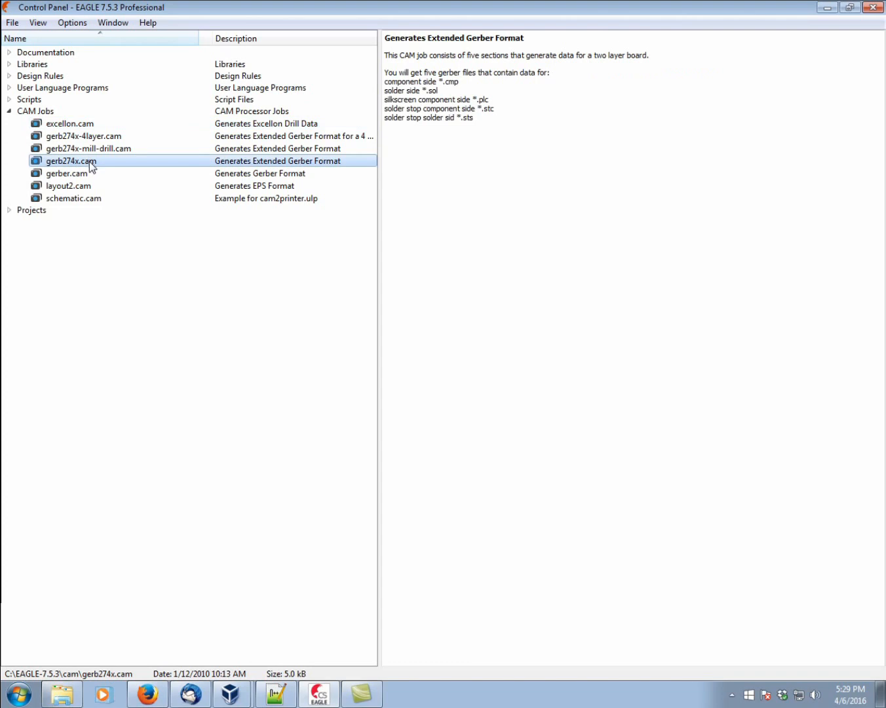
click(9, 111)
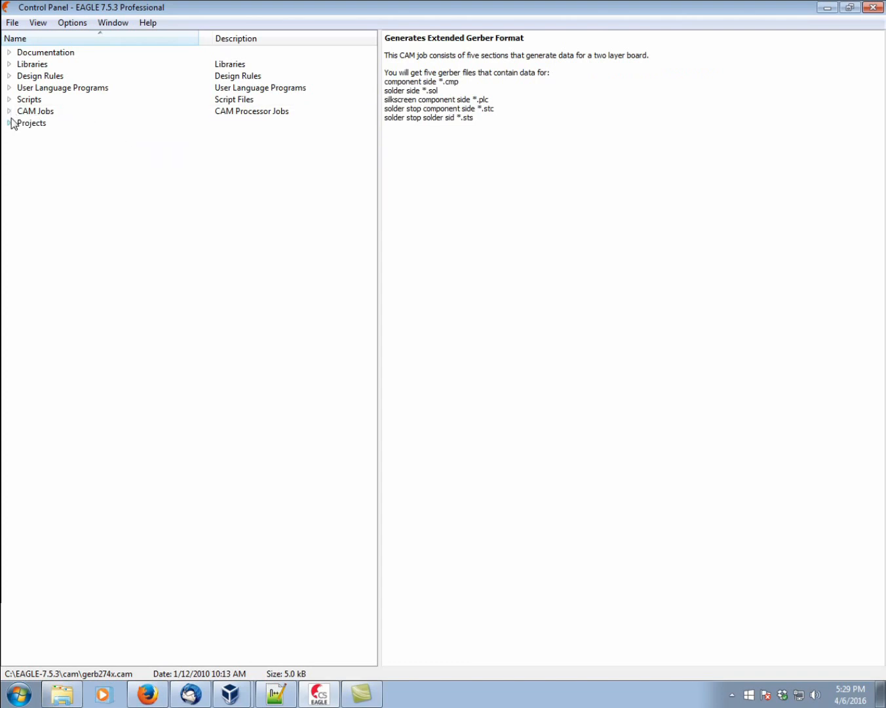
- Expand Projects, open and close examples, then select the eagle folder
click(9, 122)
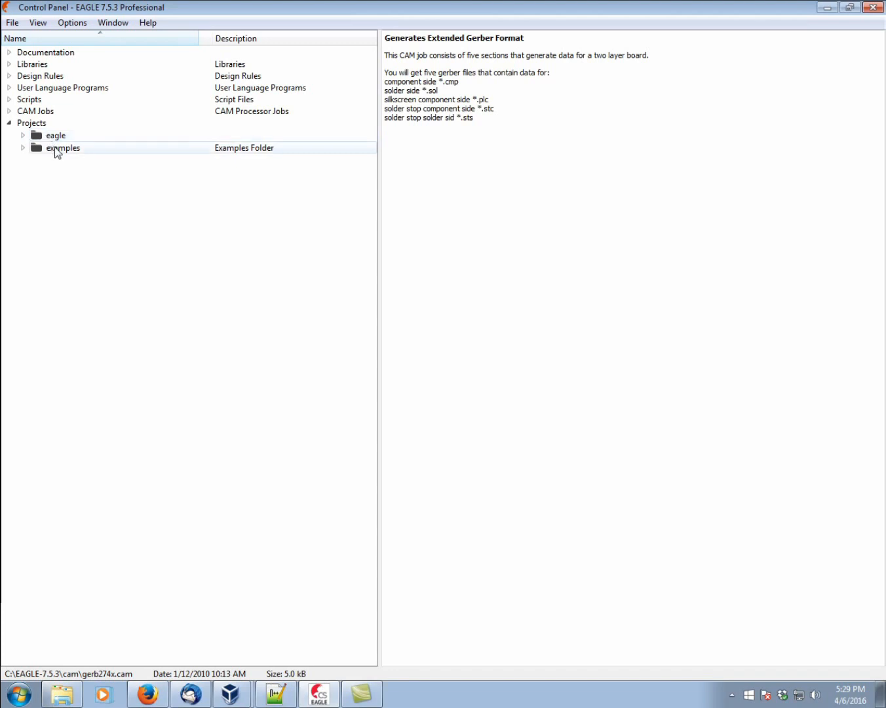
click(23, 148)
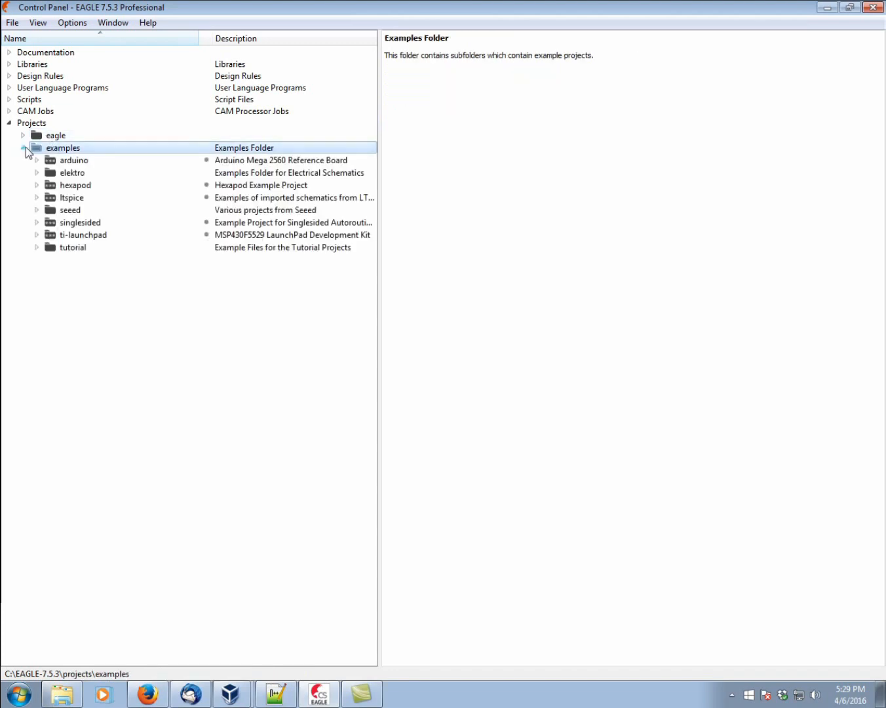
mouse_move(36, 194)
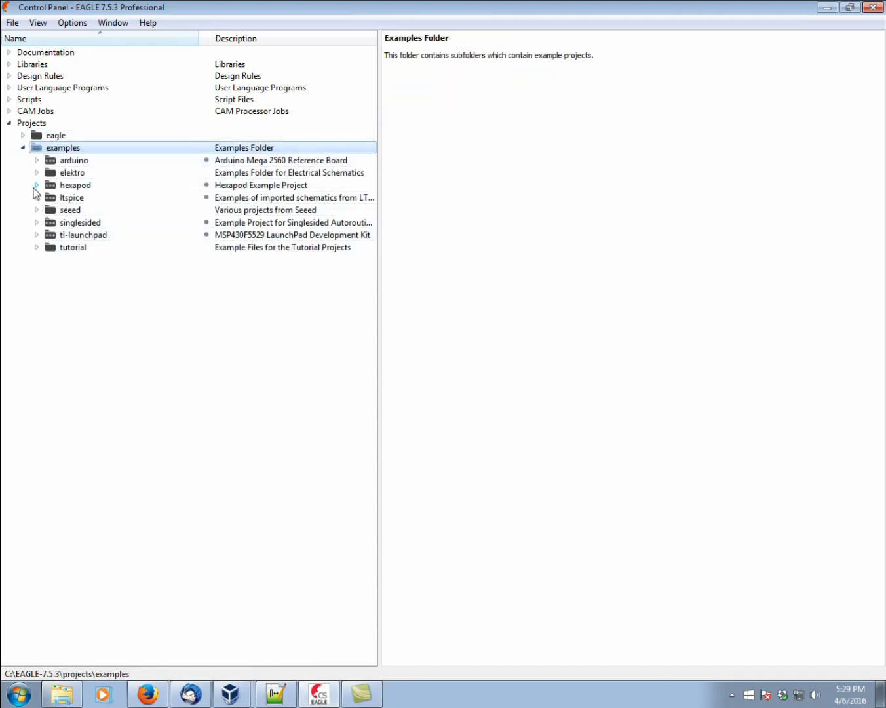
click(23, 148)
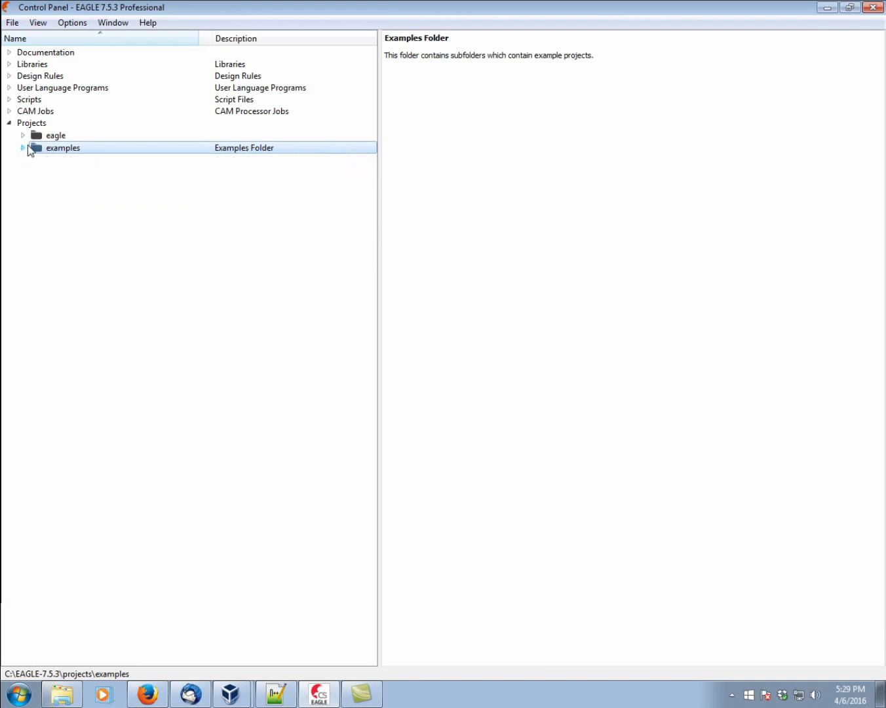
click(56, 135)
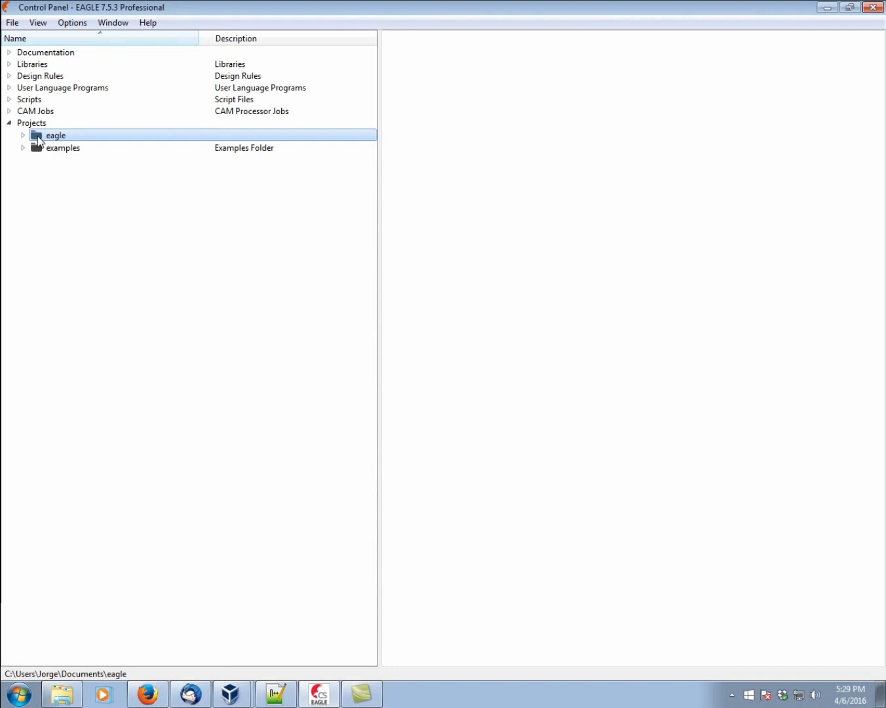
mouse_move(41, 143)
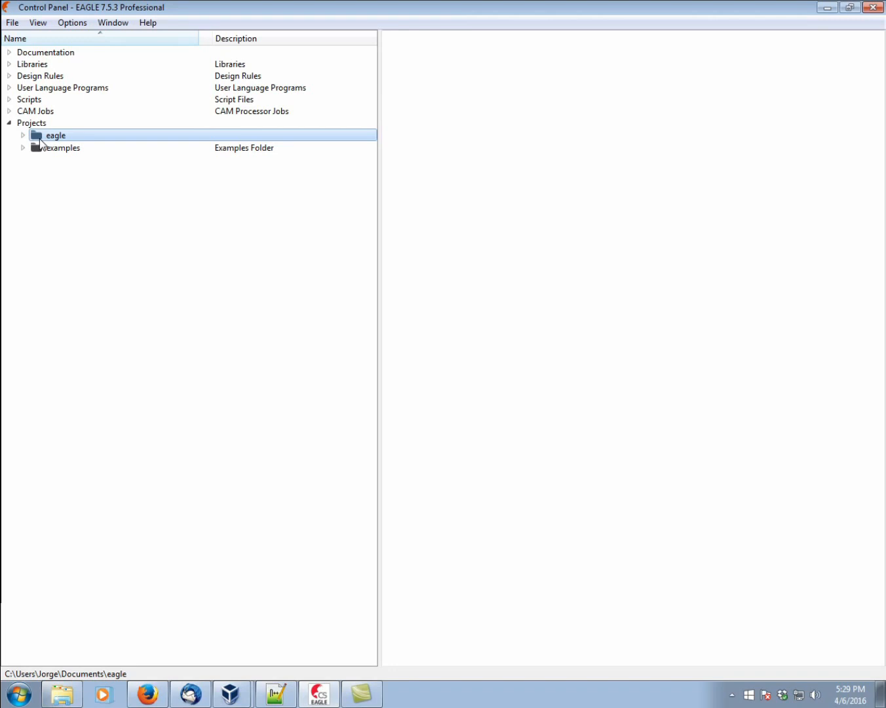
mouse_move(41, 141)
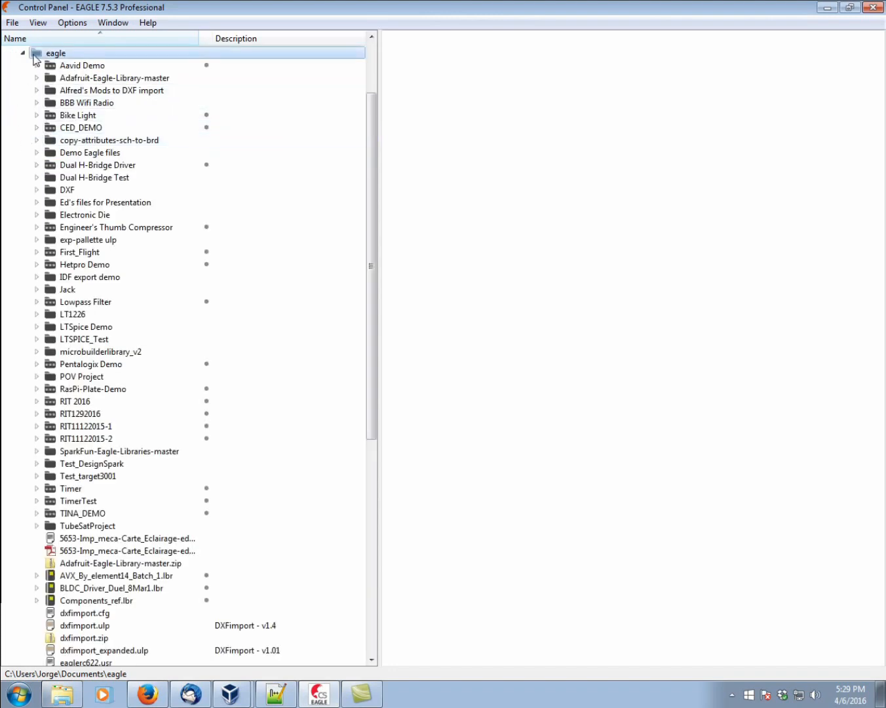
- Add a new project named TESTING to the eagle folder
right_click(55, 53)
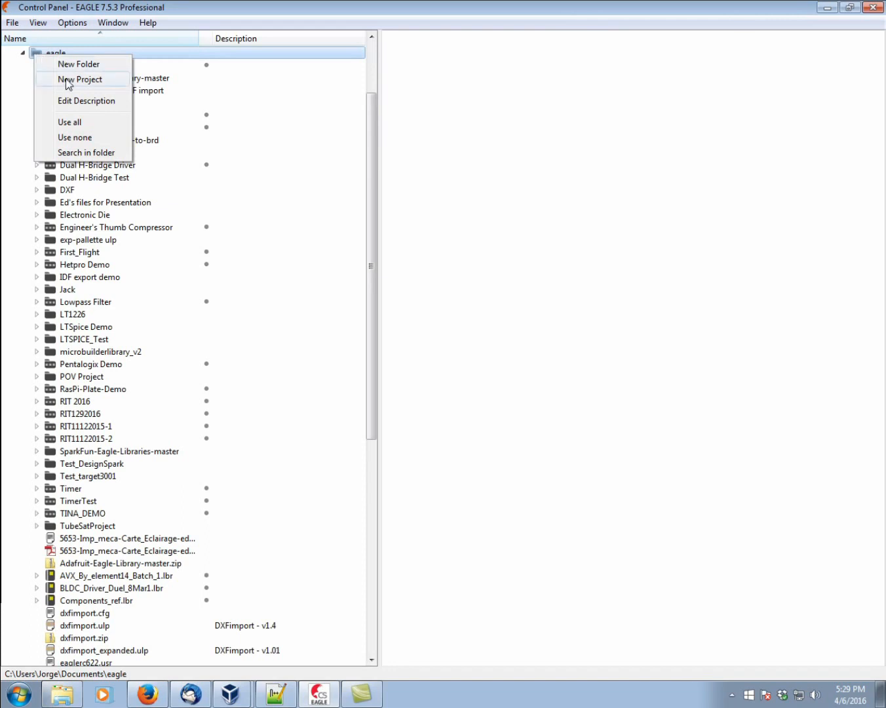
click(80, 79)
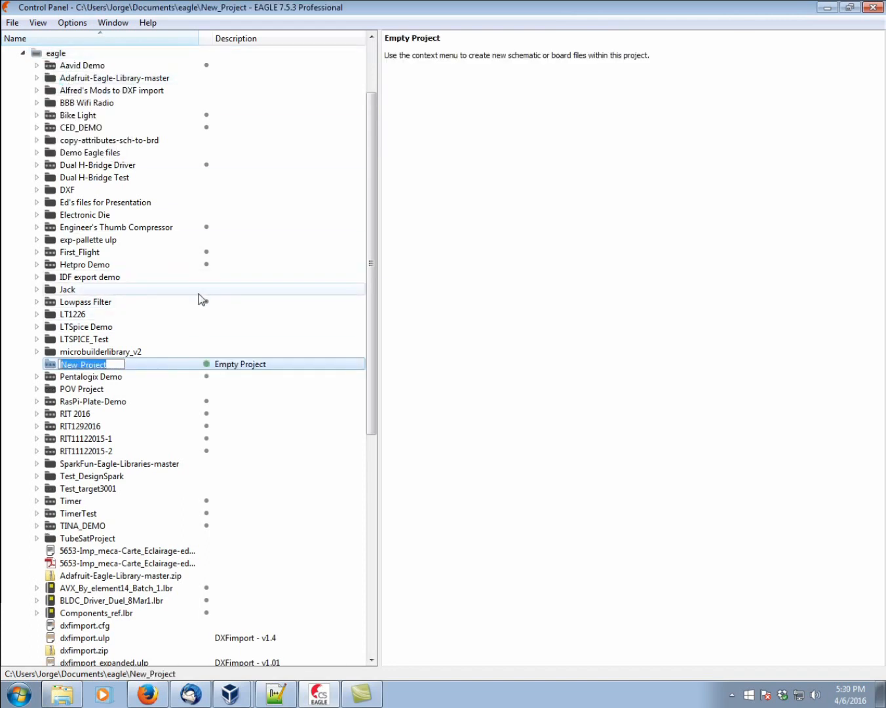
text(TESTIN)
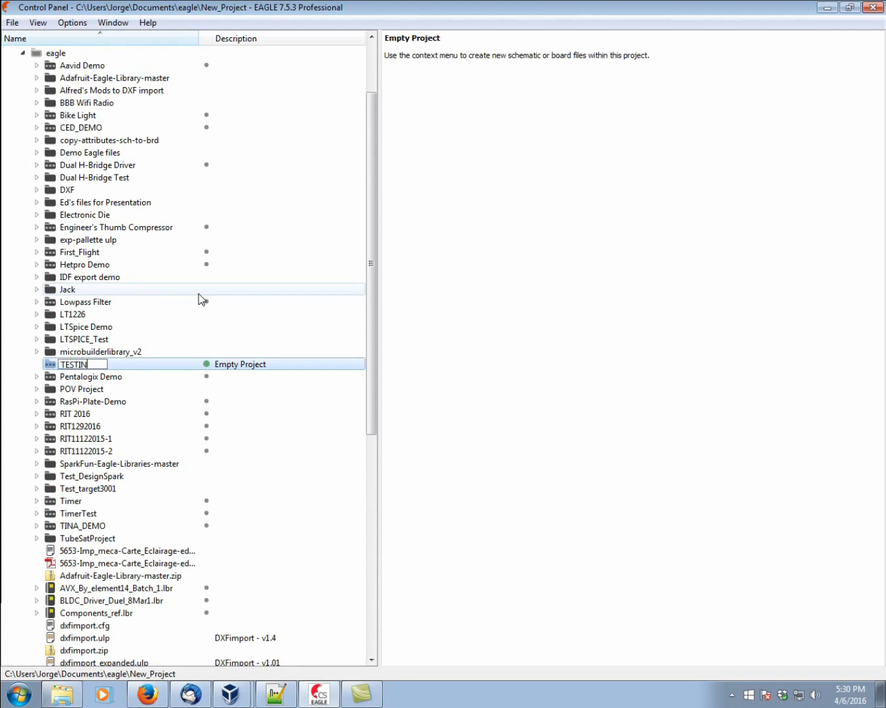
key(Return)
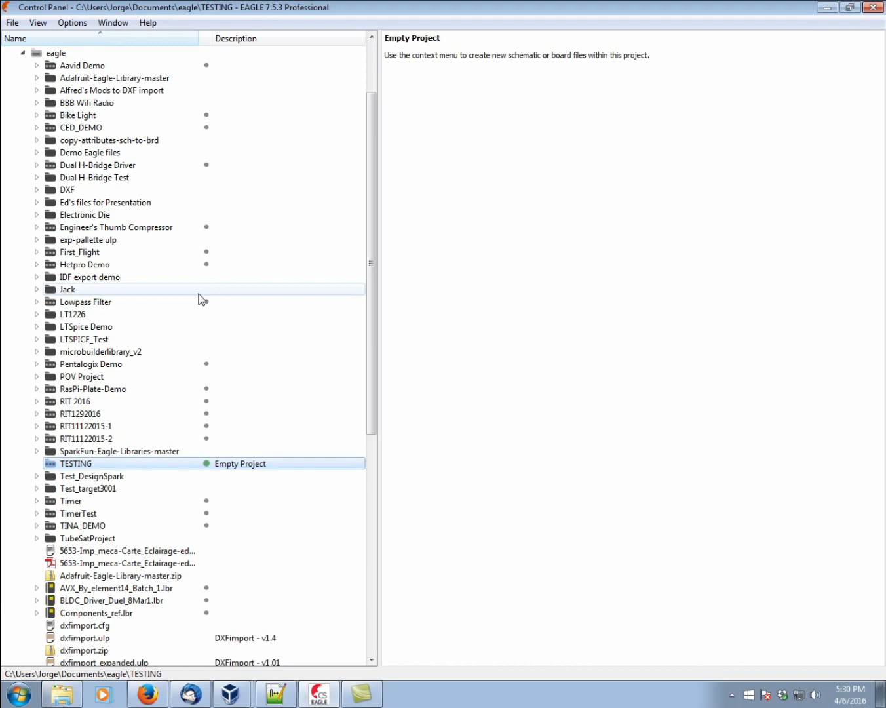
mouse_move(282, 278)
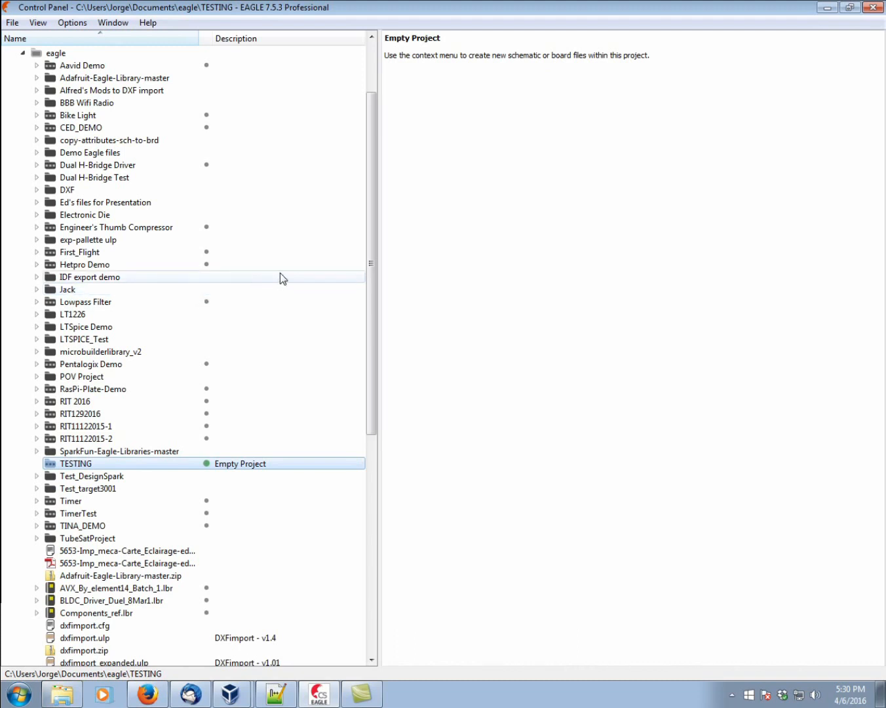
mouse_move(335, 254)
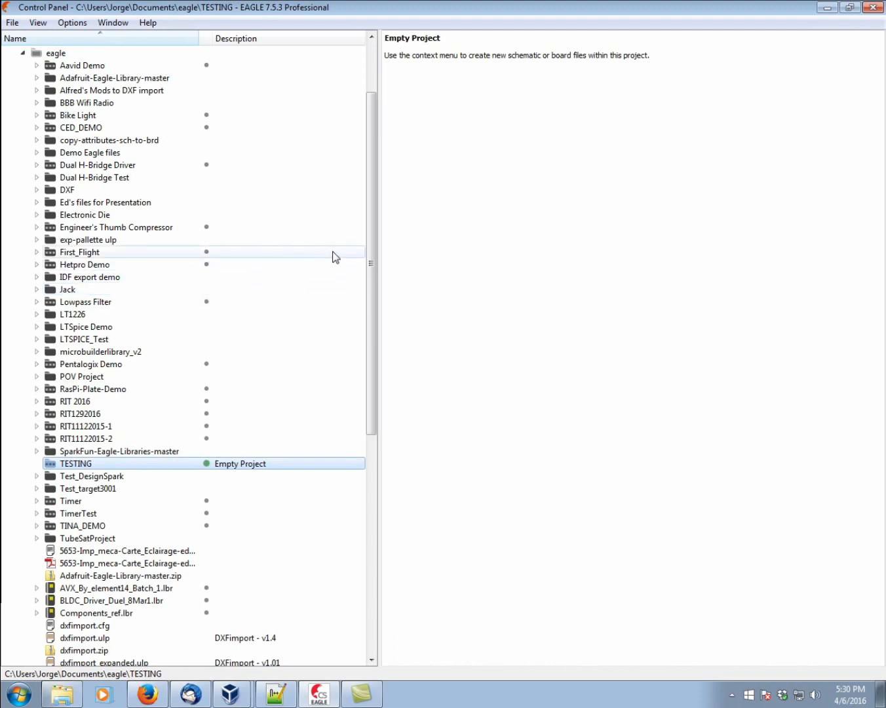